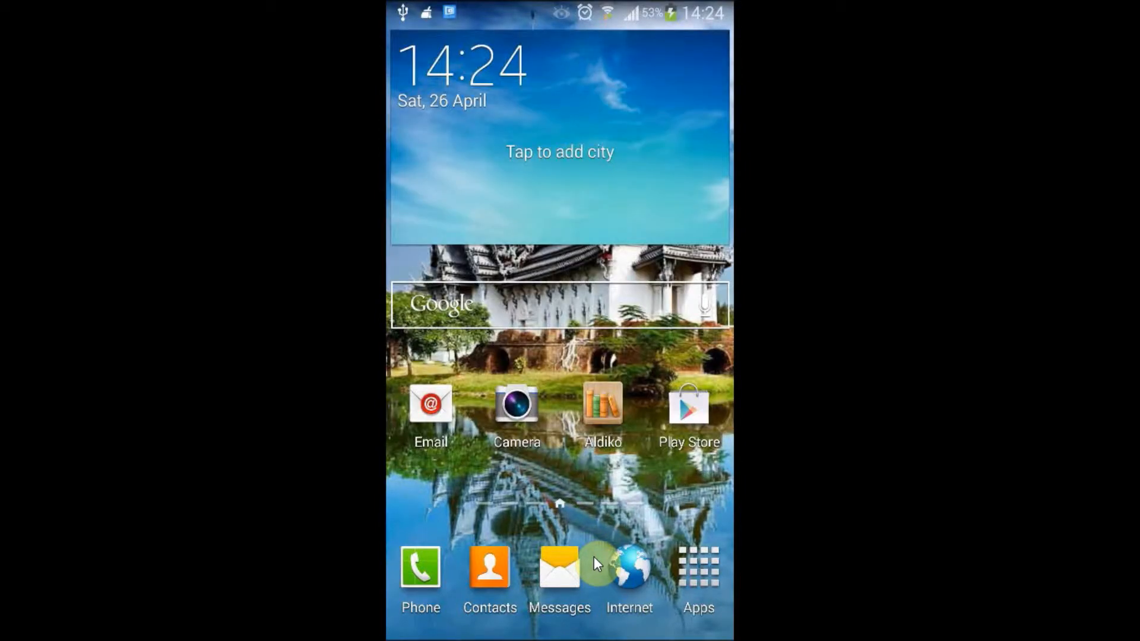
Search Google Play for 'go launcher' and bring up the GO Launcher EX details page
left_click(688, 404)
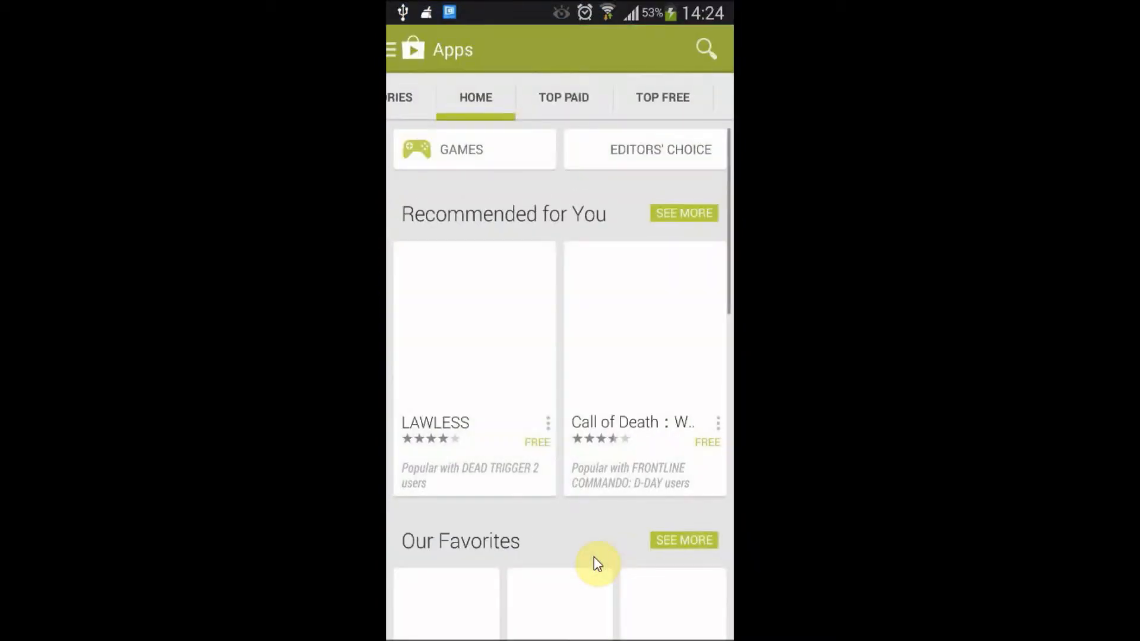
left_click(705, 49)
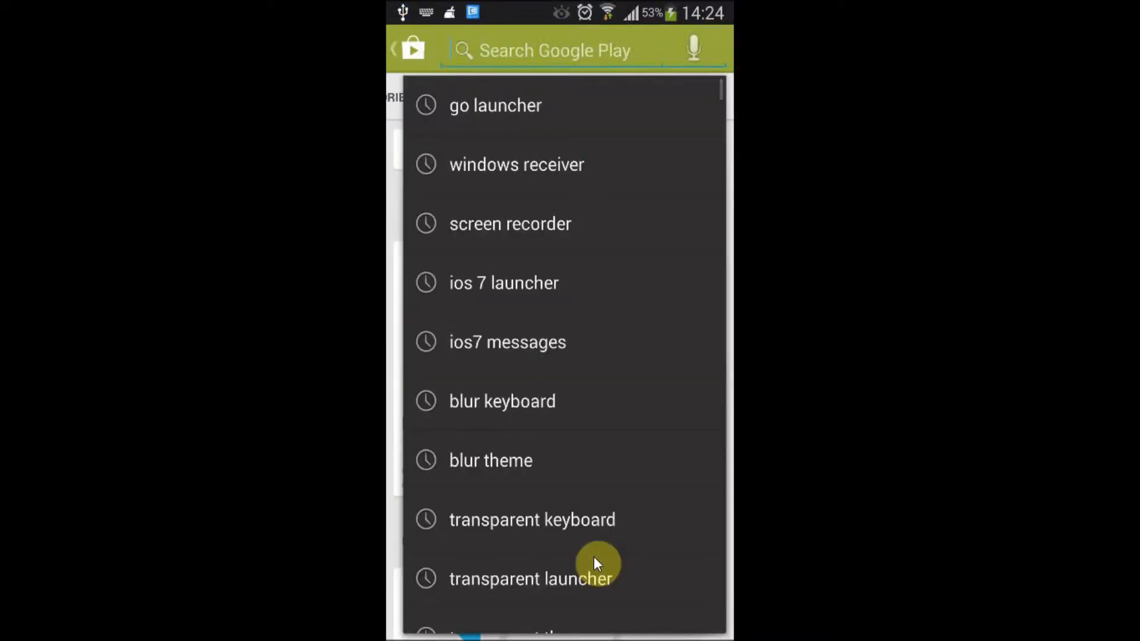
left_click(494, 105)
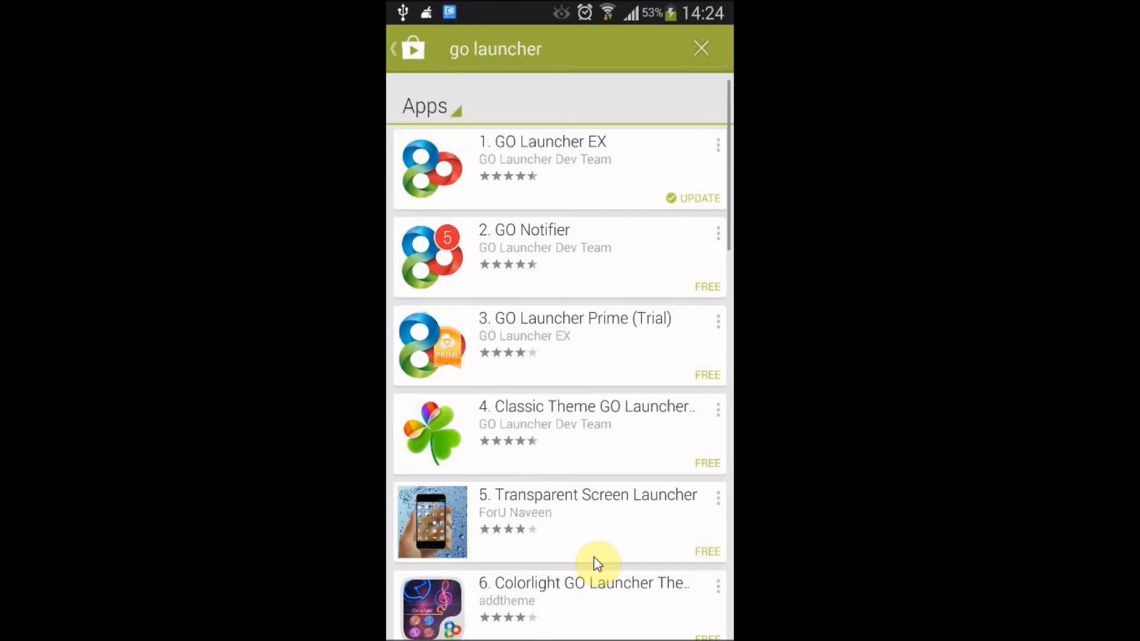
left_click(559, 169)
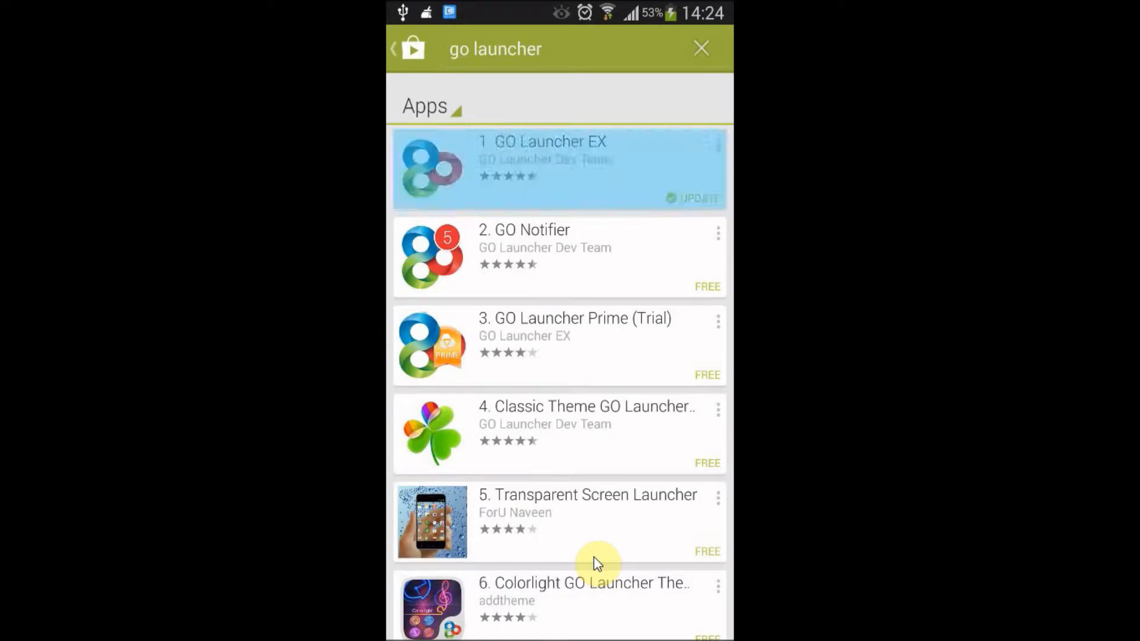
left_click(559, 168)
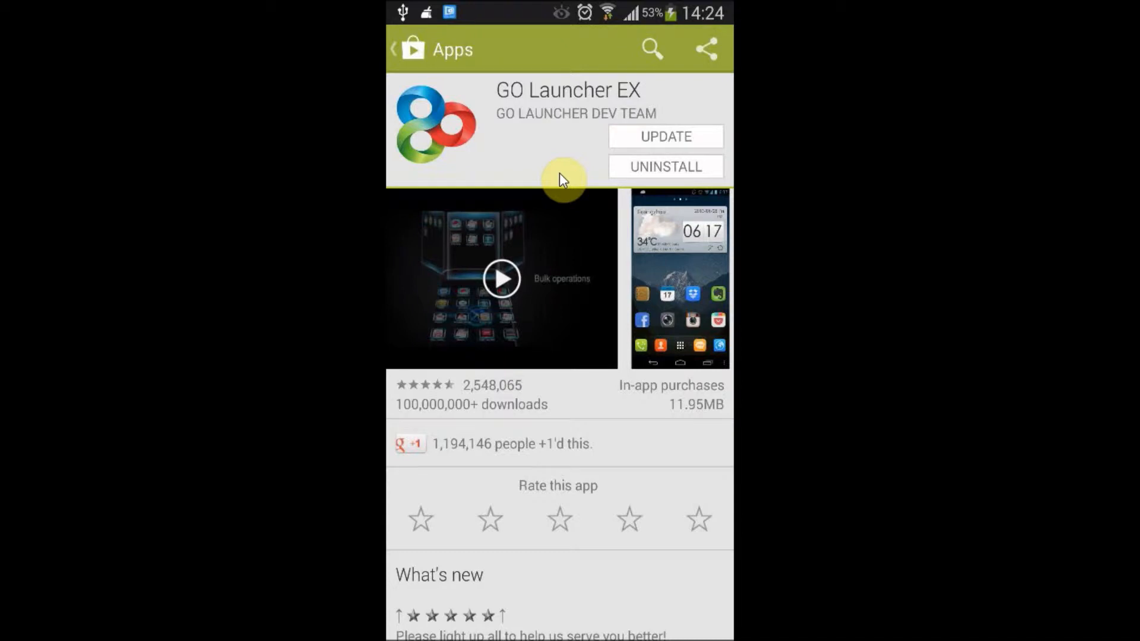
Go back from the GO Launcher EX page to the go launcher search results
left_click(394, 48)
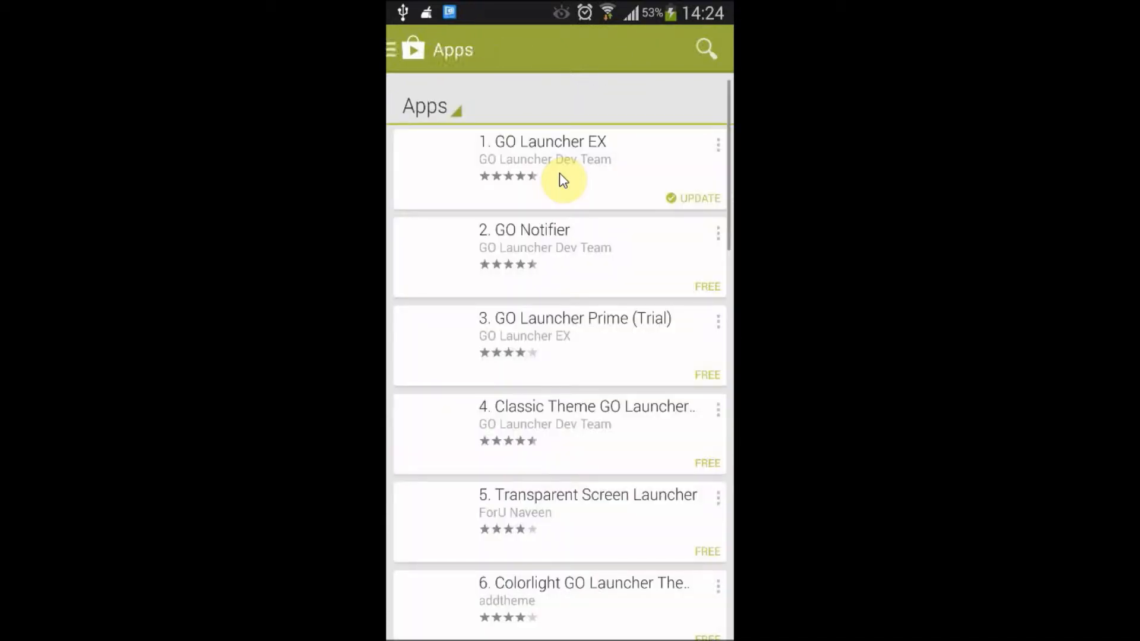
left_click(475, 97)
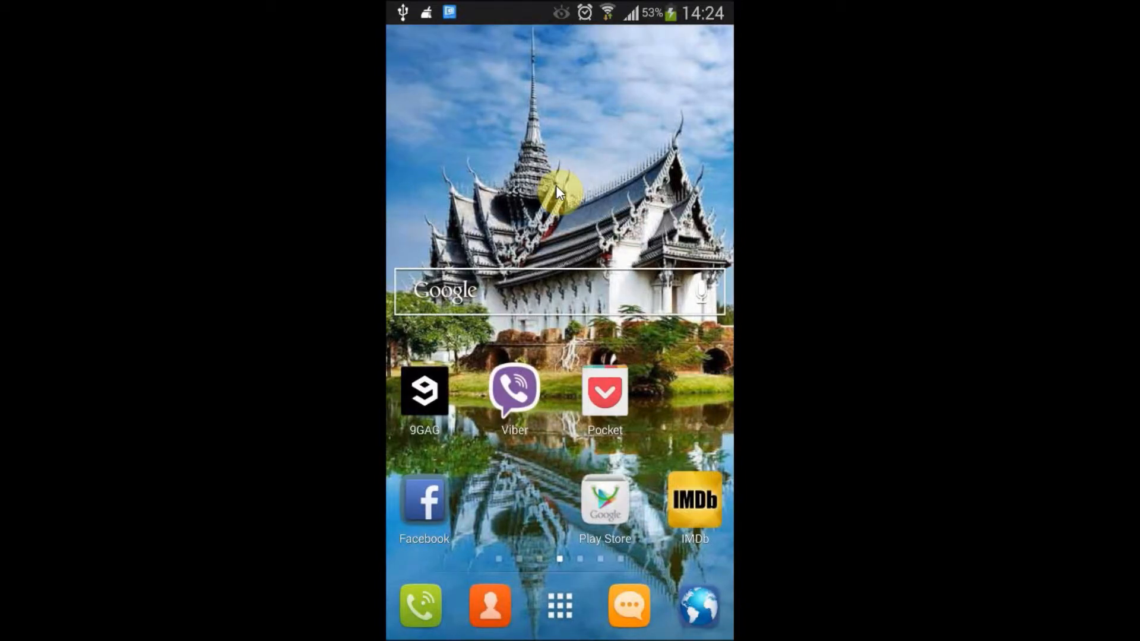
mouse_move(546, 537)
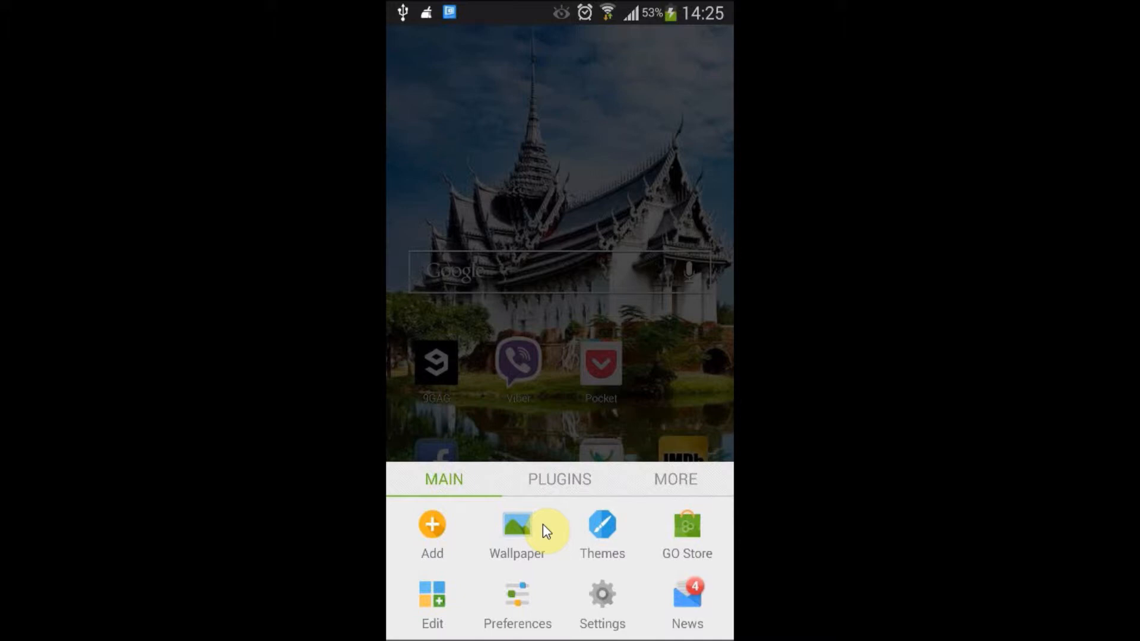
Switch the home-screen wallpaper from Lock to Scroll so it scrolls across screens
left_click(517, 535)
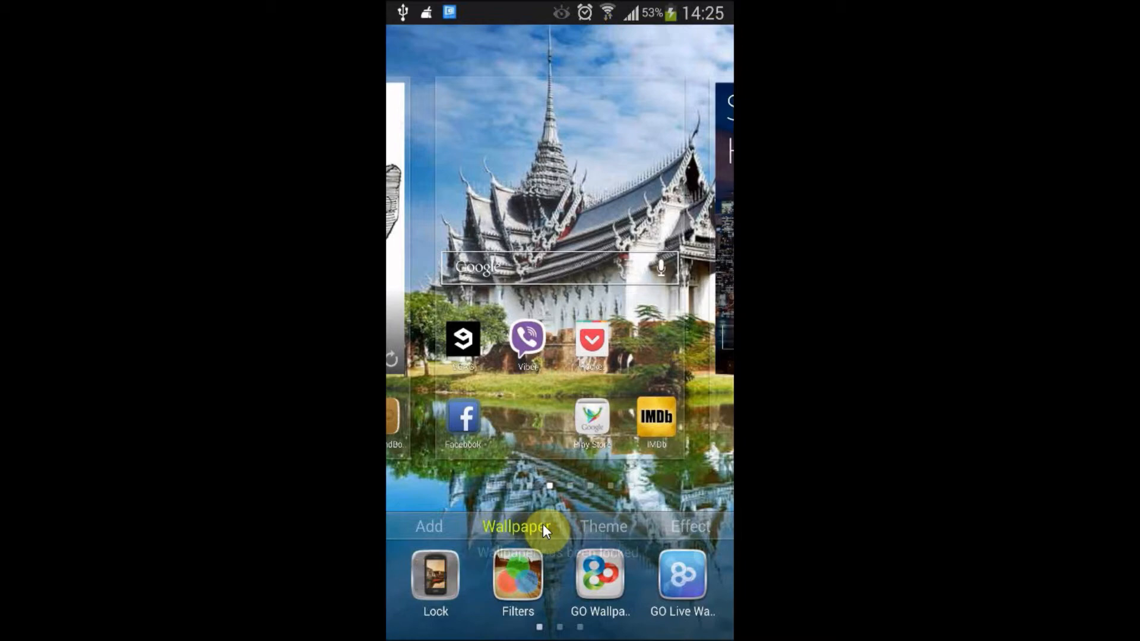
left_click(435, 582)
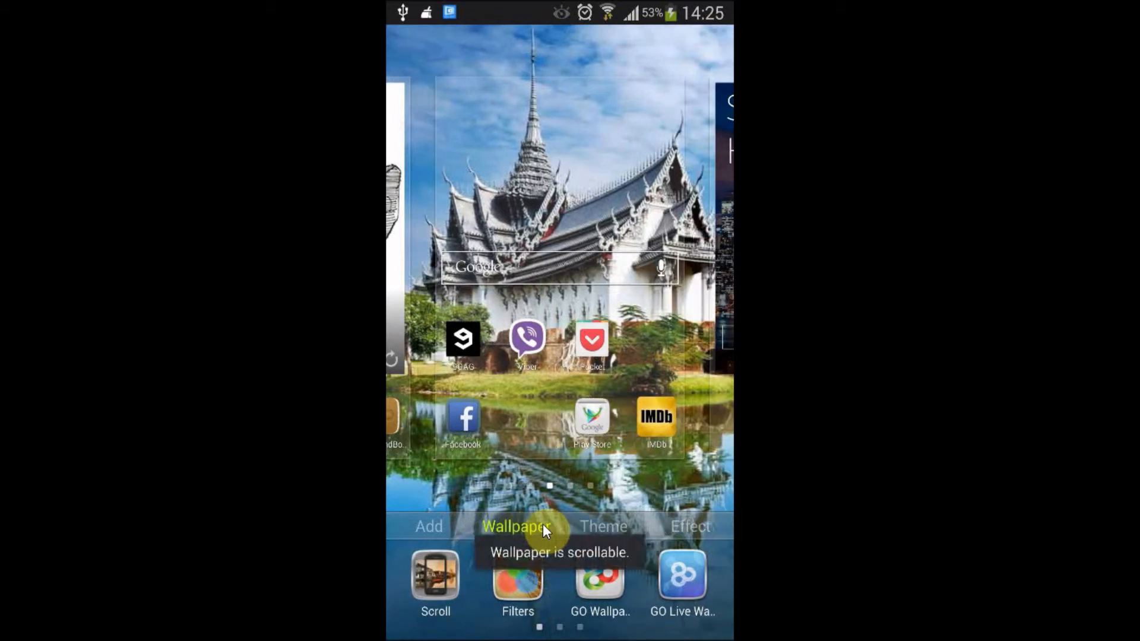